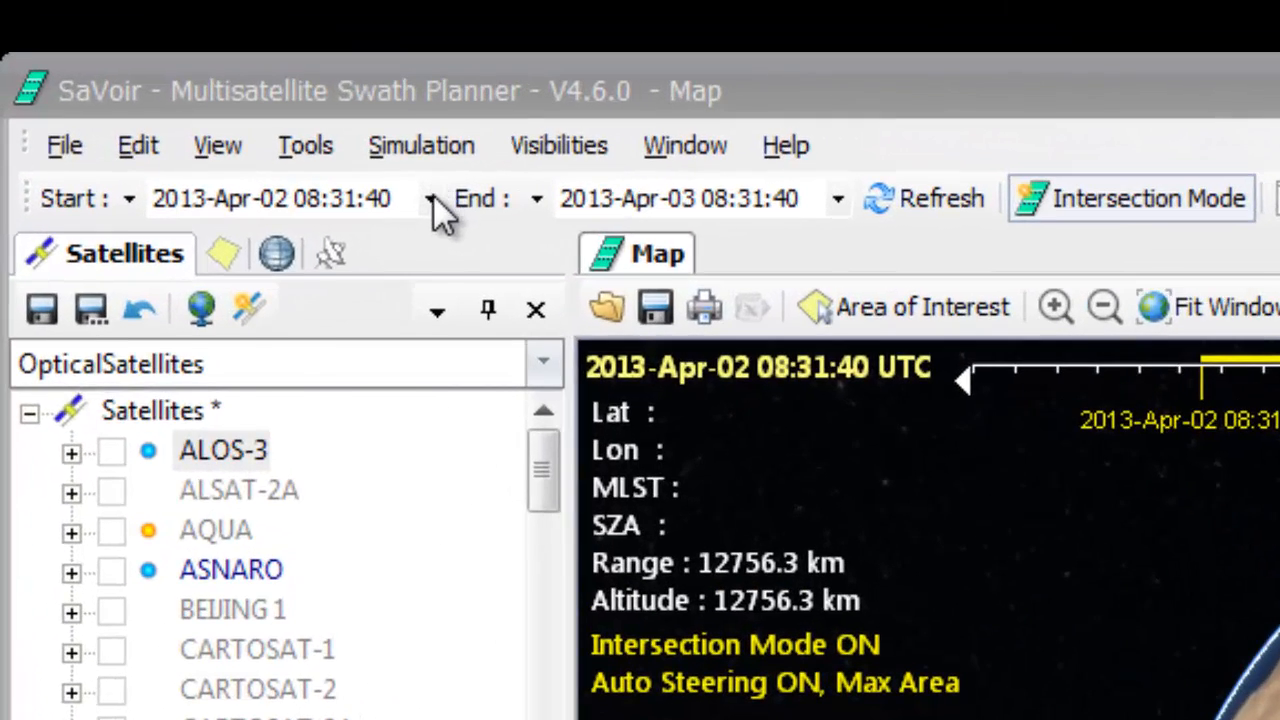
# Extend the simulation end date to 2013-Apr-18 08:31:40, keeping the Apr-02 start.
pyautogui.click(430, 198)
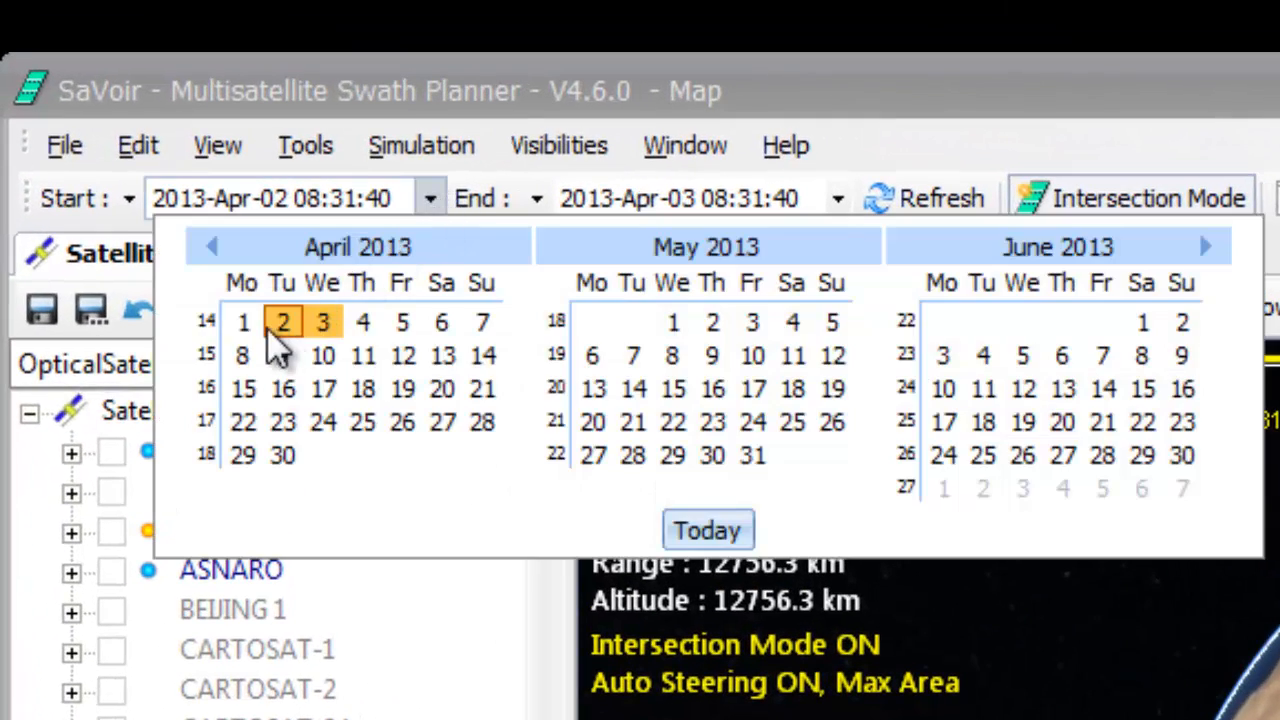
pyautogui.moveTo(360, 336)
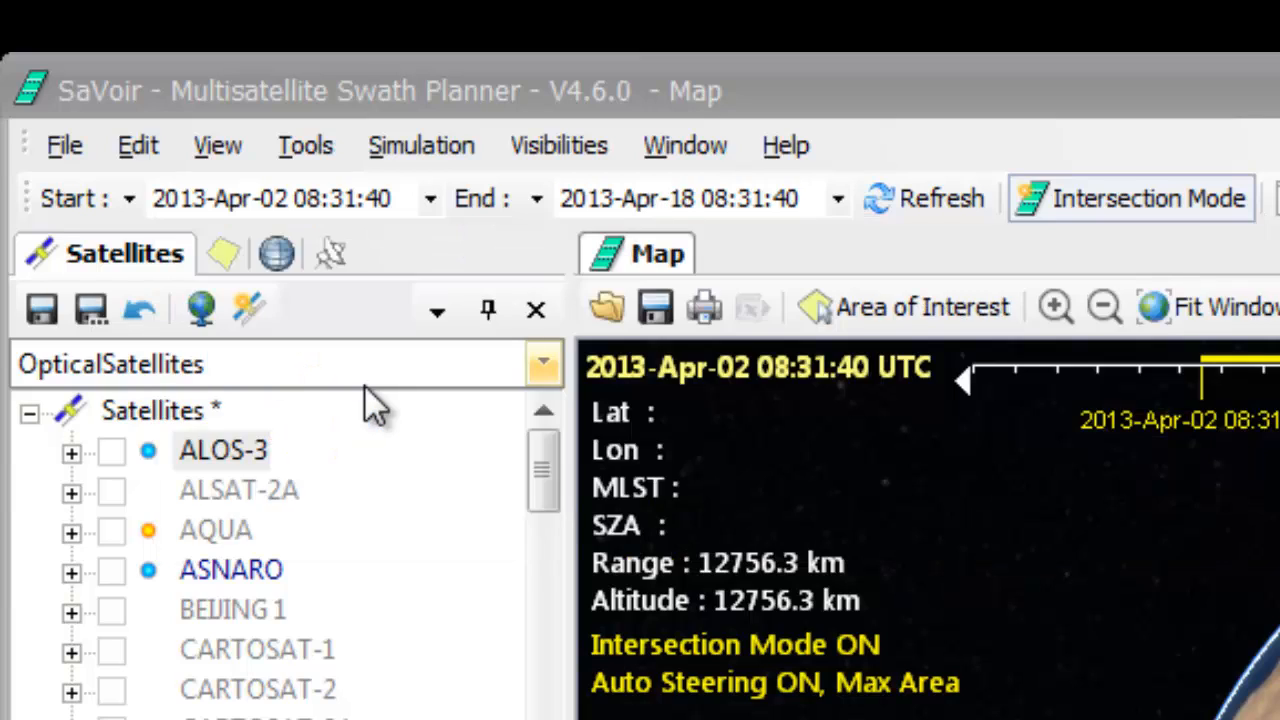
pyautogui.click(270, 198)
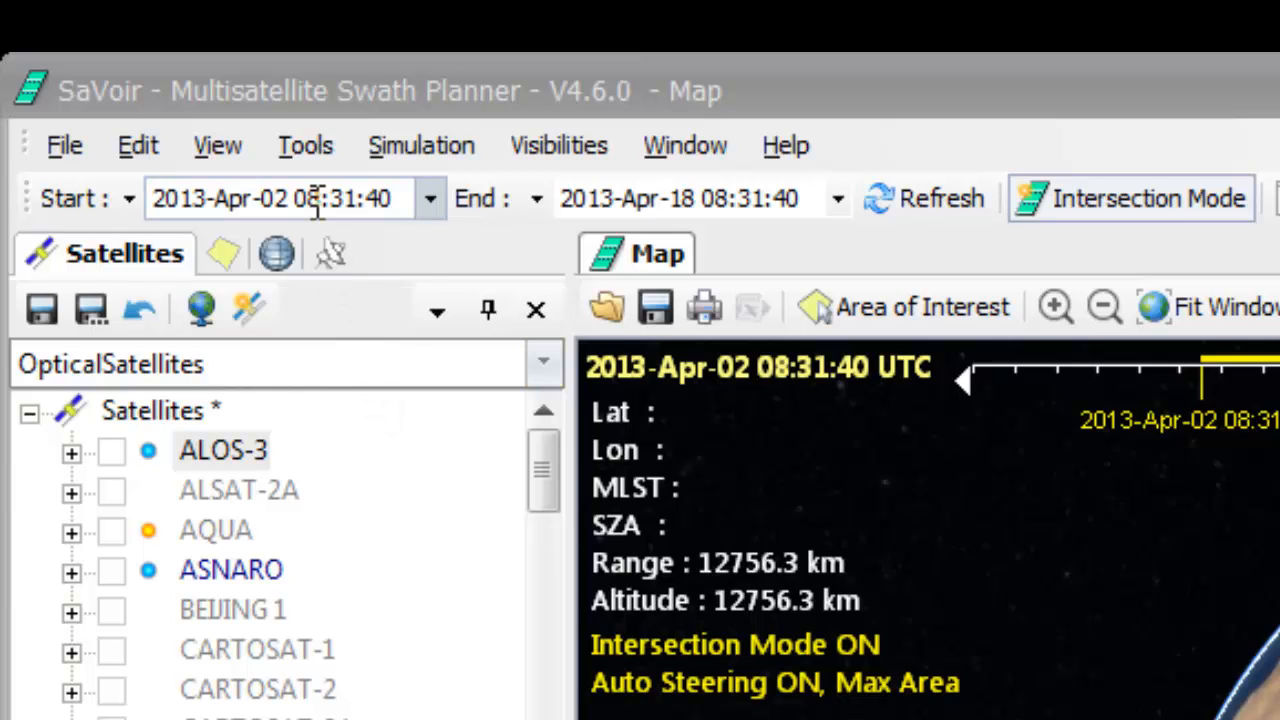
pyautogui.moveTo(604, 198)
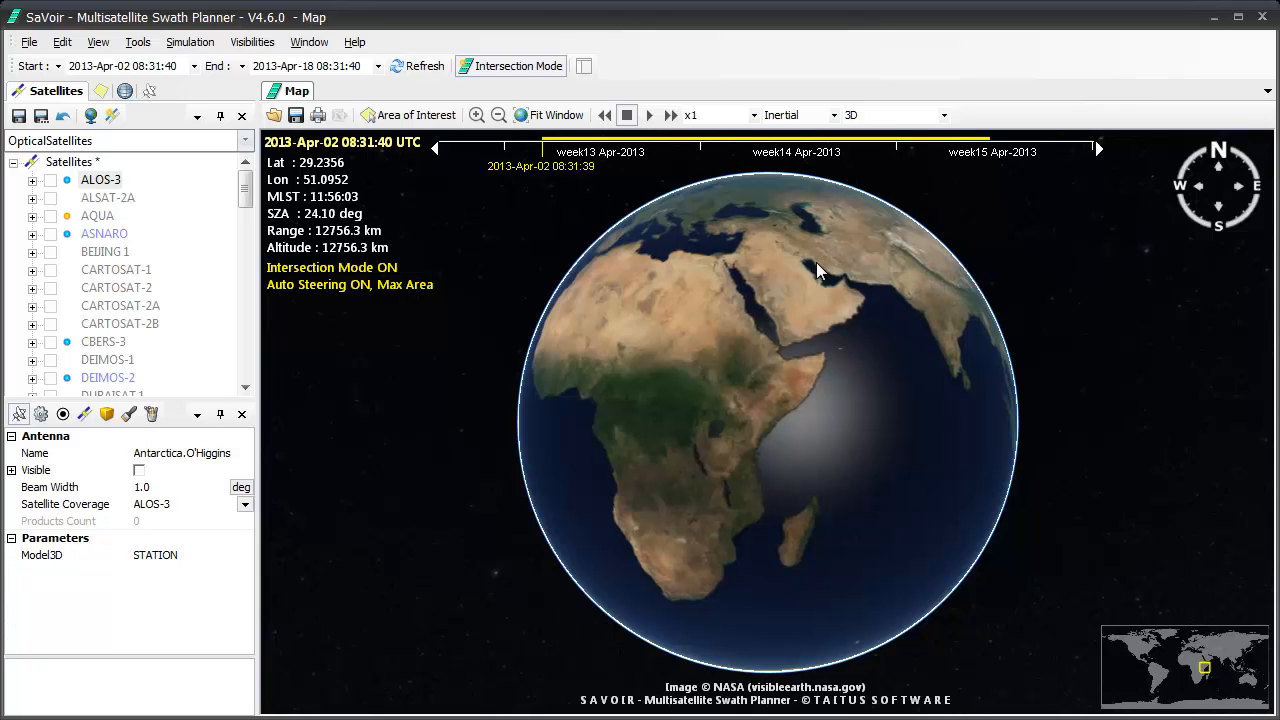
# Rotate and zoom the globe until Italy, Corsica and Sardinia fill the map view.
pyautogui.moveTo(820, 270); pyautogui.dragTo(850, 424)
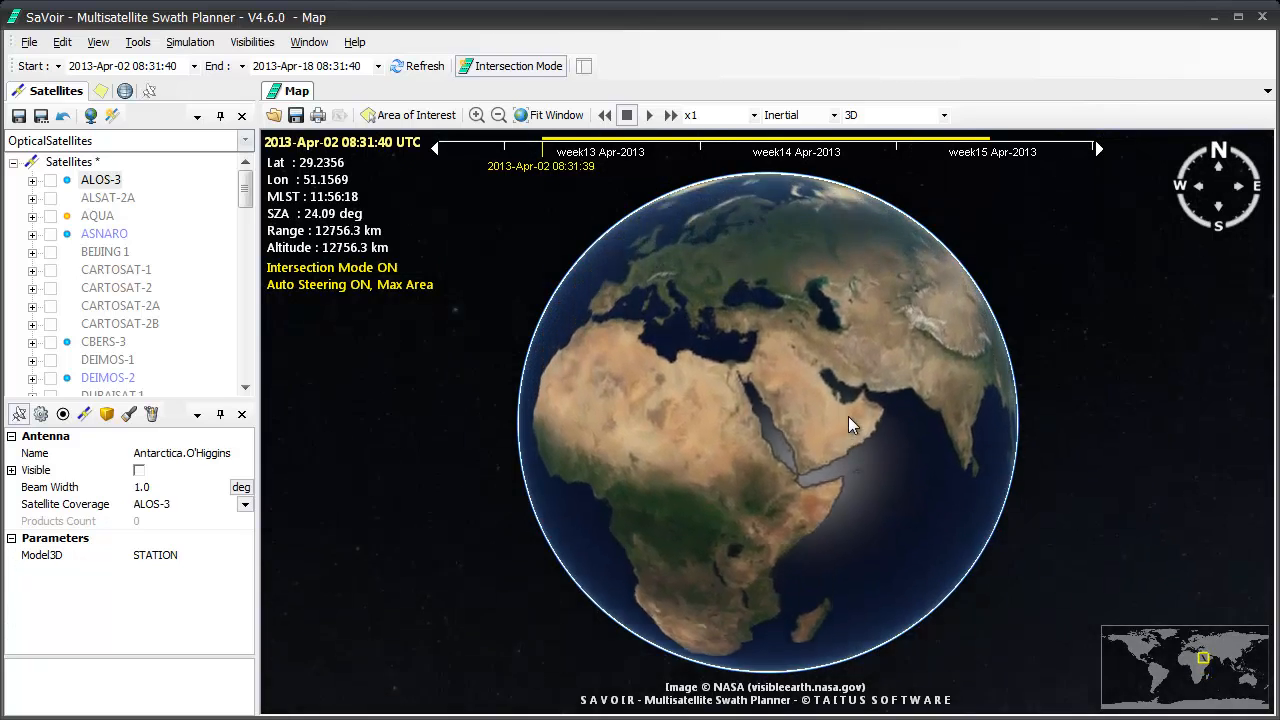
pyautogui.moveTo(850, 424); pyautogui.dragTo(904, 490)
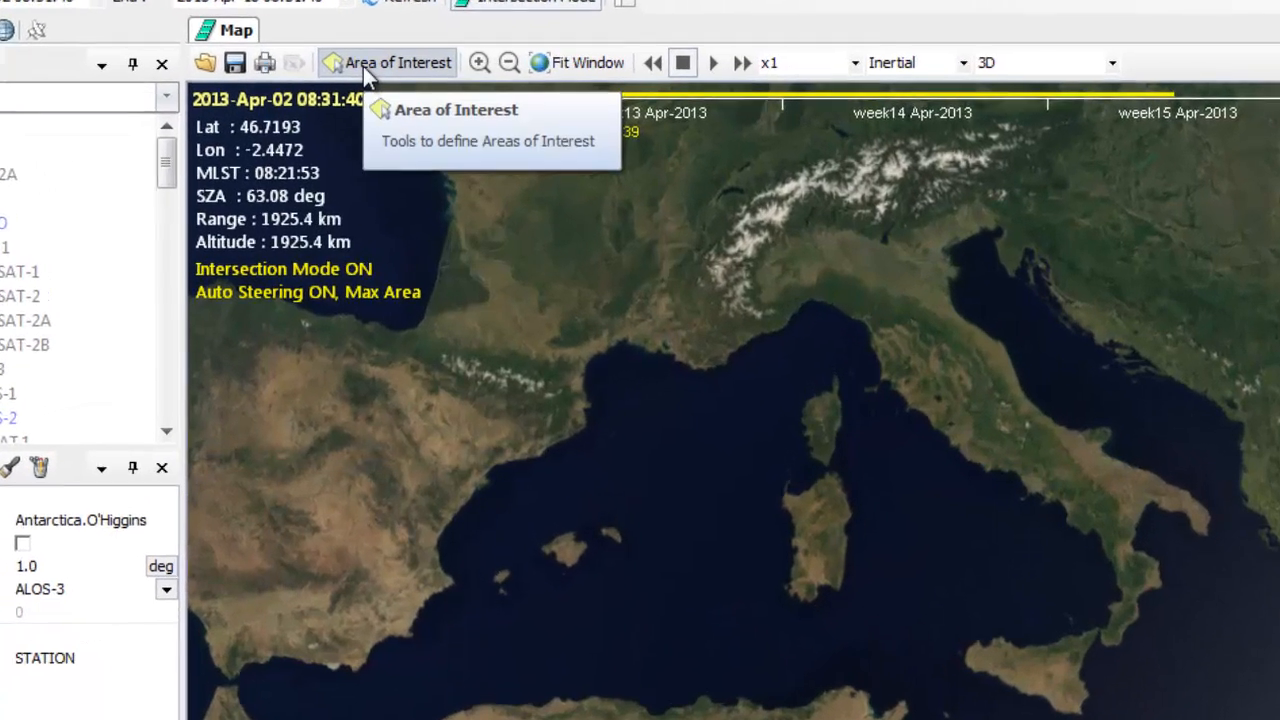
# Draw a rectangular area of interest enclosing all of Sardinia.
pyautogui.click(396, 62)
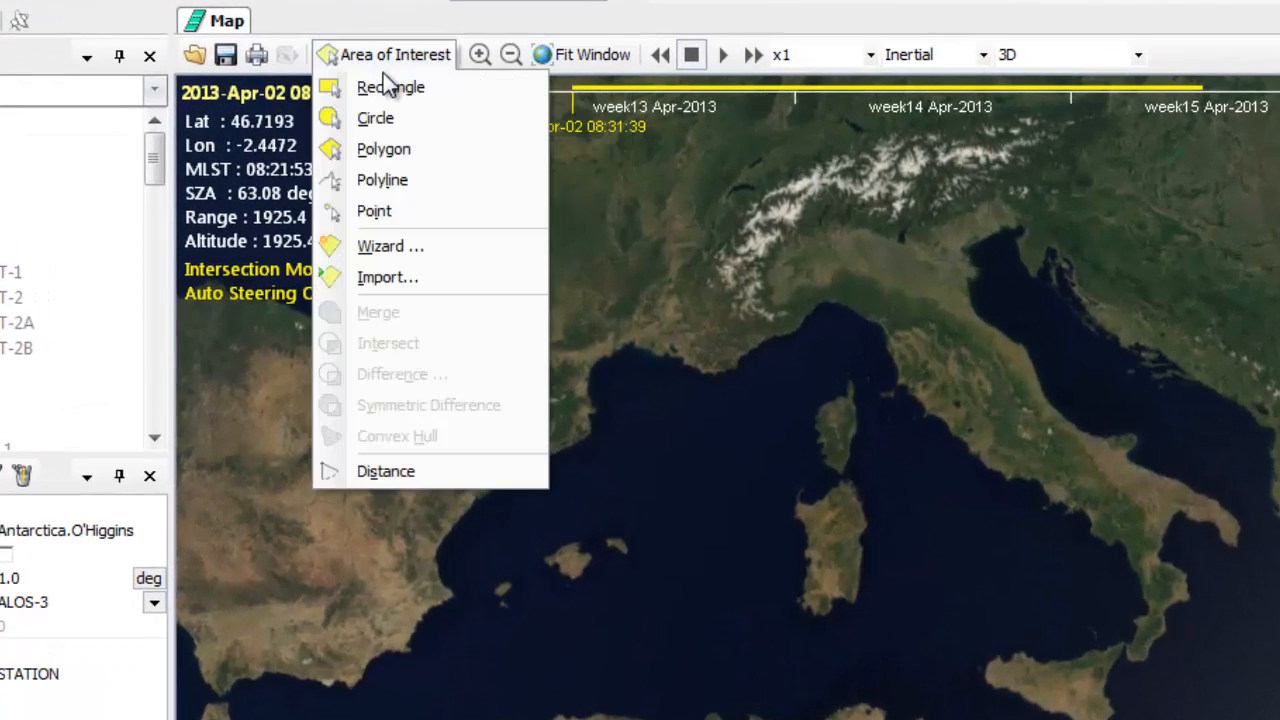
pyautogui.moveTo(376, 118)
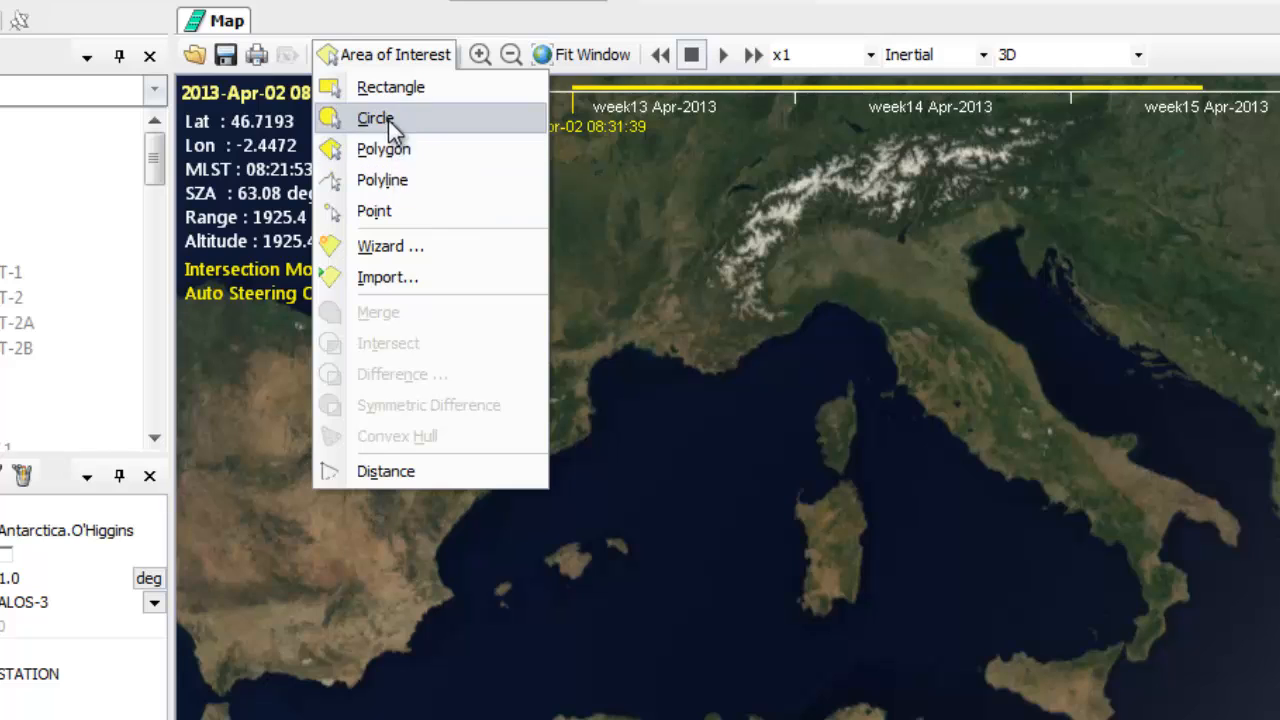
pyautogui.click(376, 118)
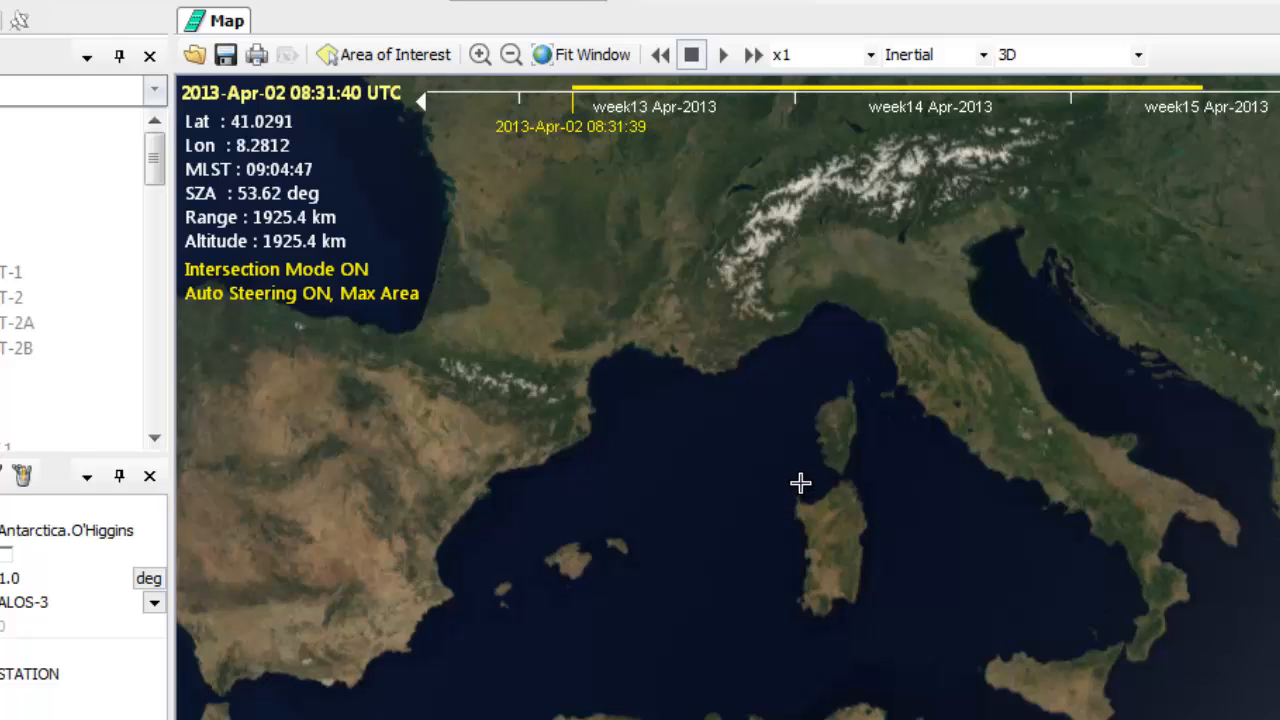
pyautogui.moveTo(800, 486); pyautogui.dragTo(800, 596)
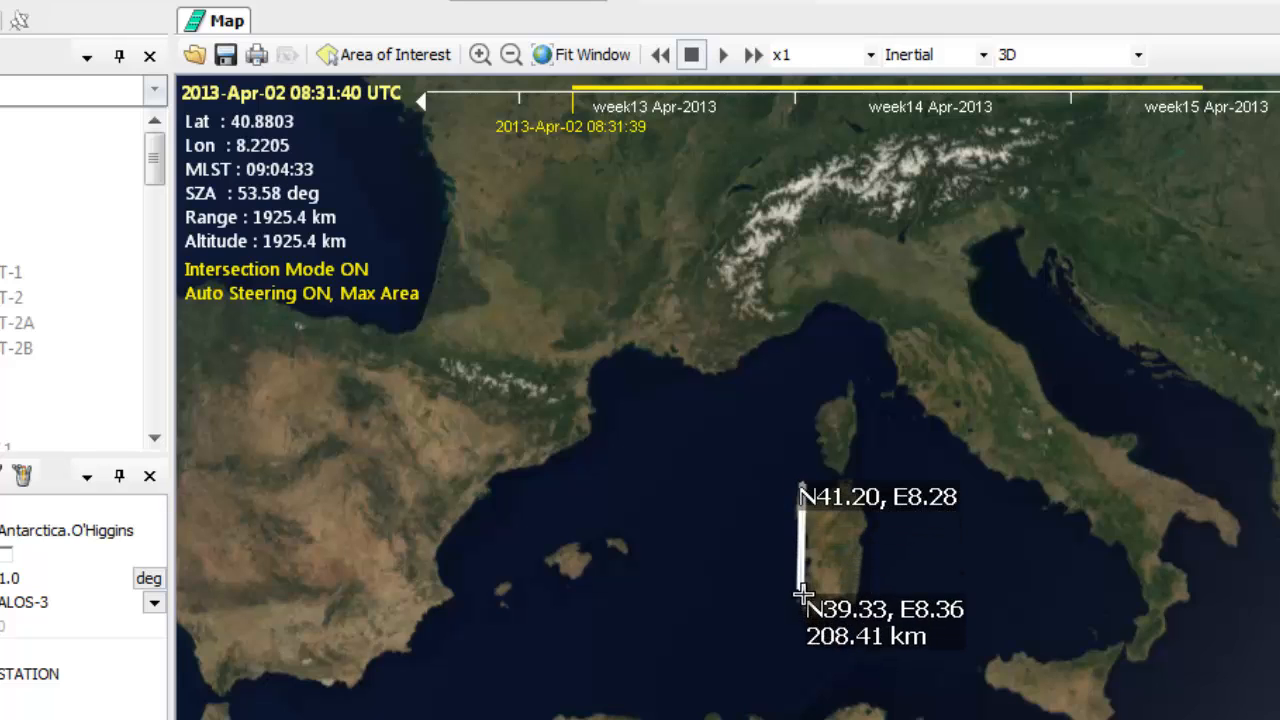
pyautogui.moveTo(800, 596); pyautogui.dragTo(880, 660)
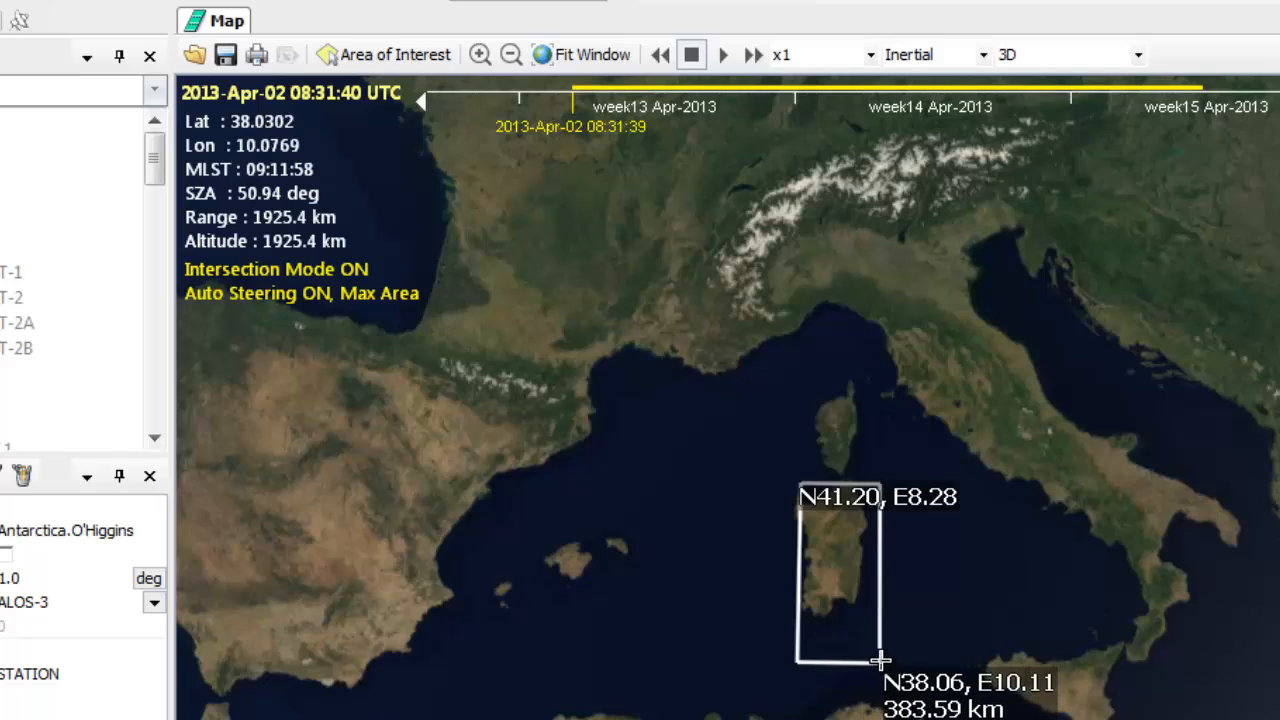
pyautogui.click(880, 660)
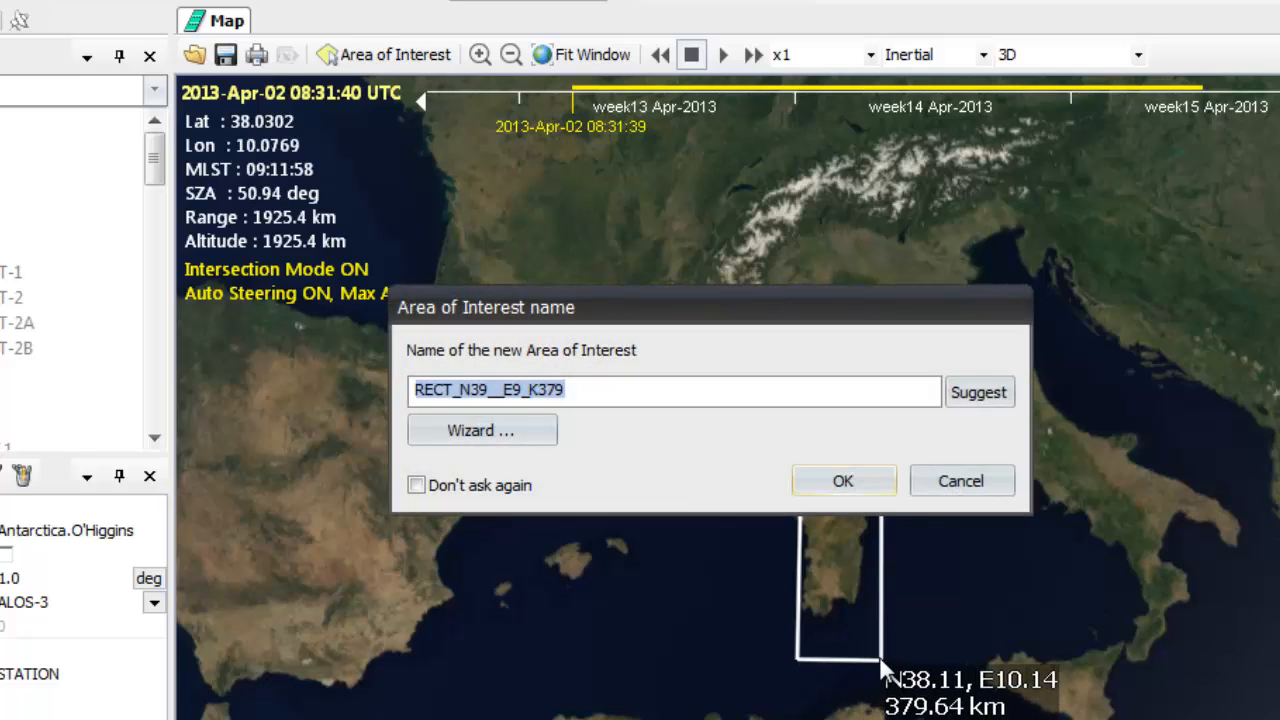
pyautogui.moveTo(870, 660)
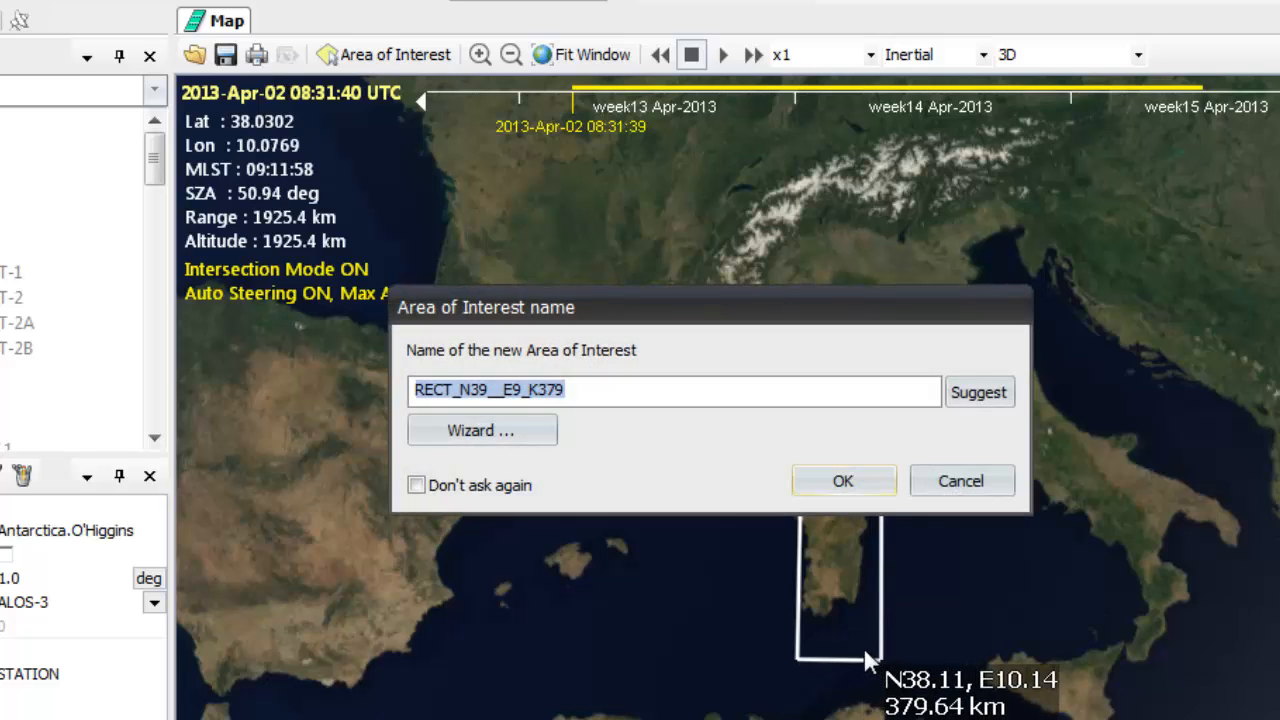
pyautogui.moveTo(796, 640)
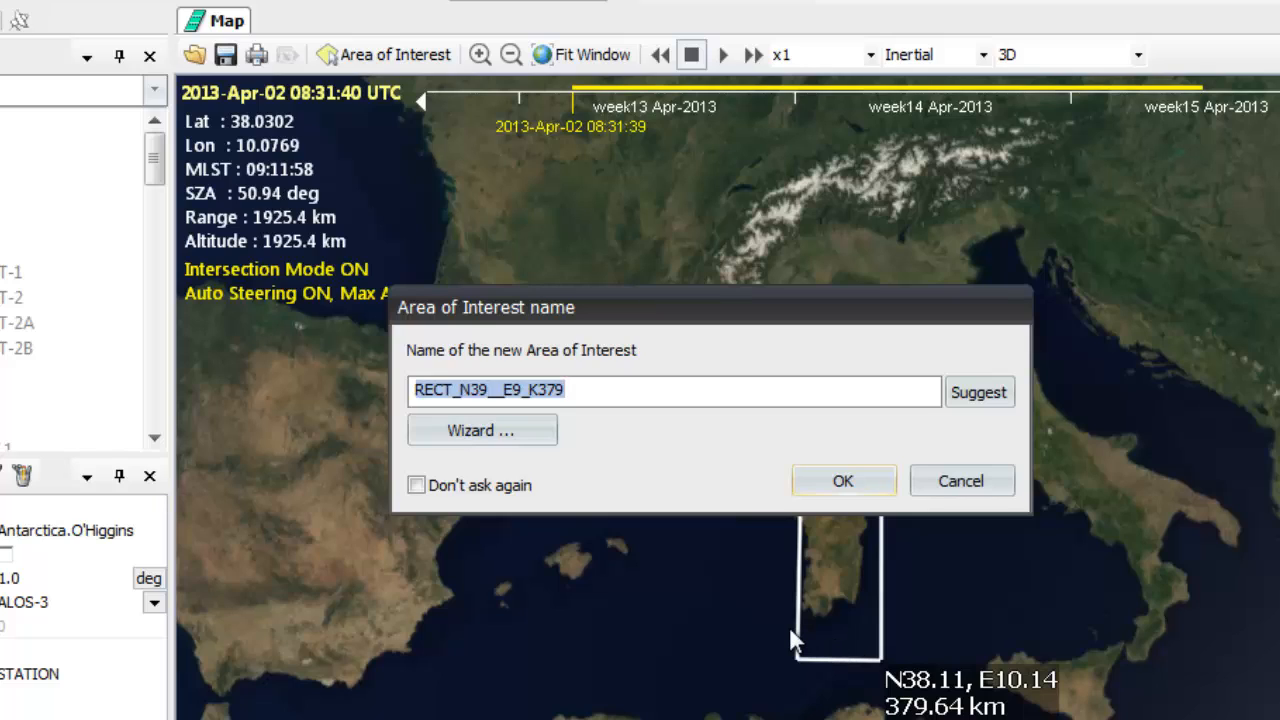
# Name the new area of interest 'My Sardi' and confirm it.
pyautogui.write('My')
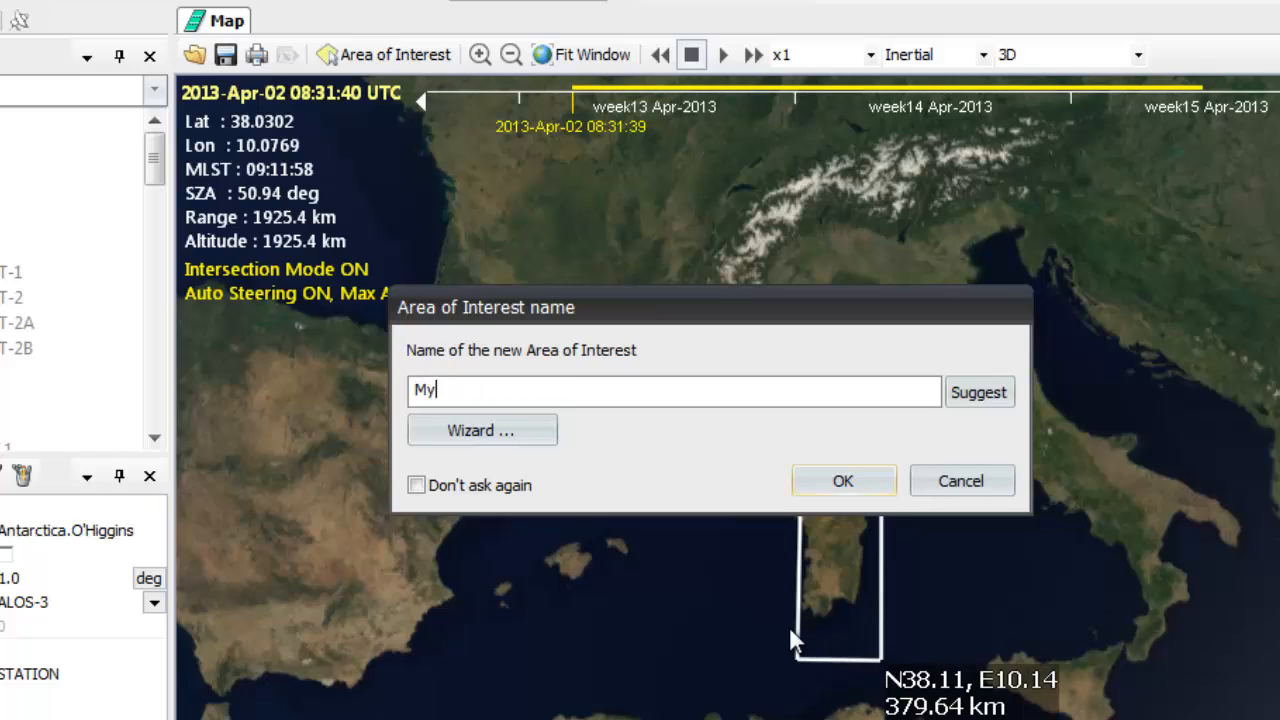
pyautogui.write('Sardi')
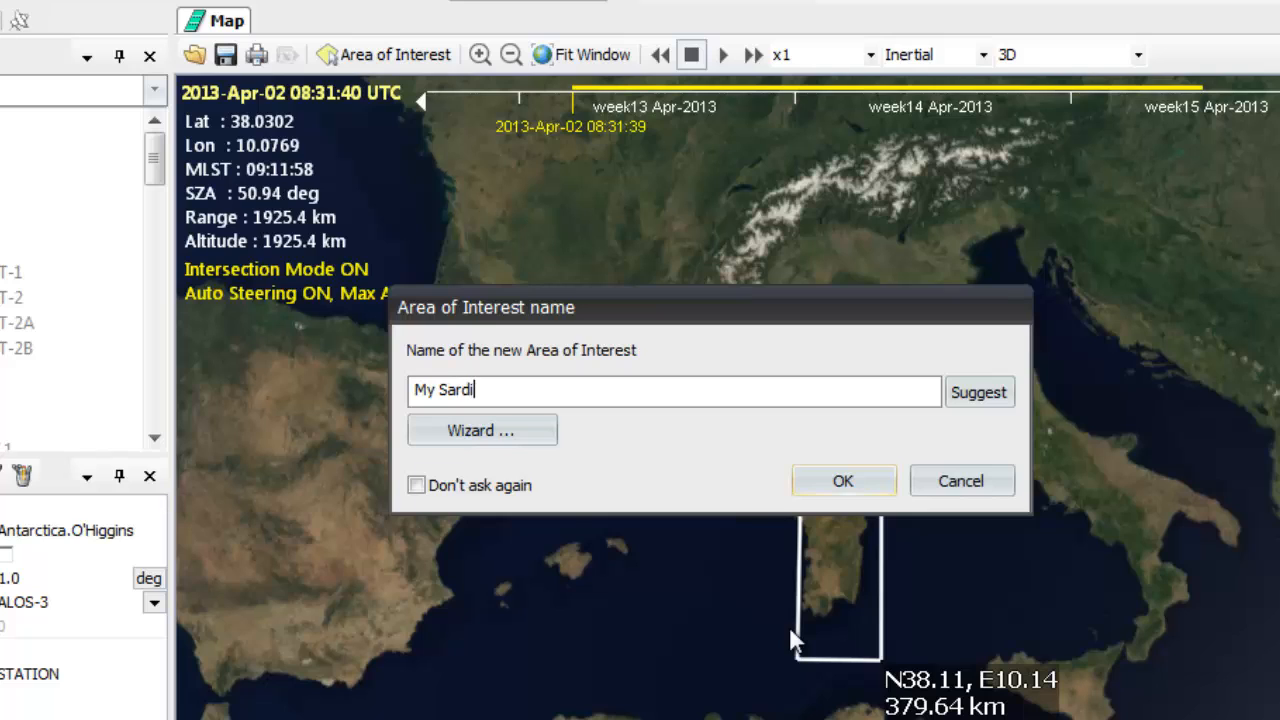
pyautogui.click(842, 480)
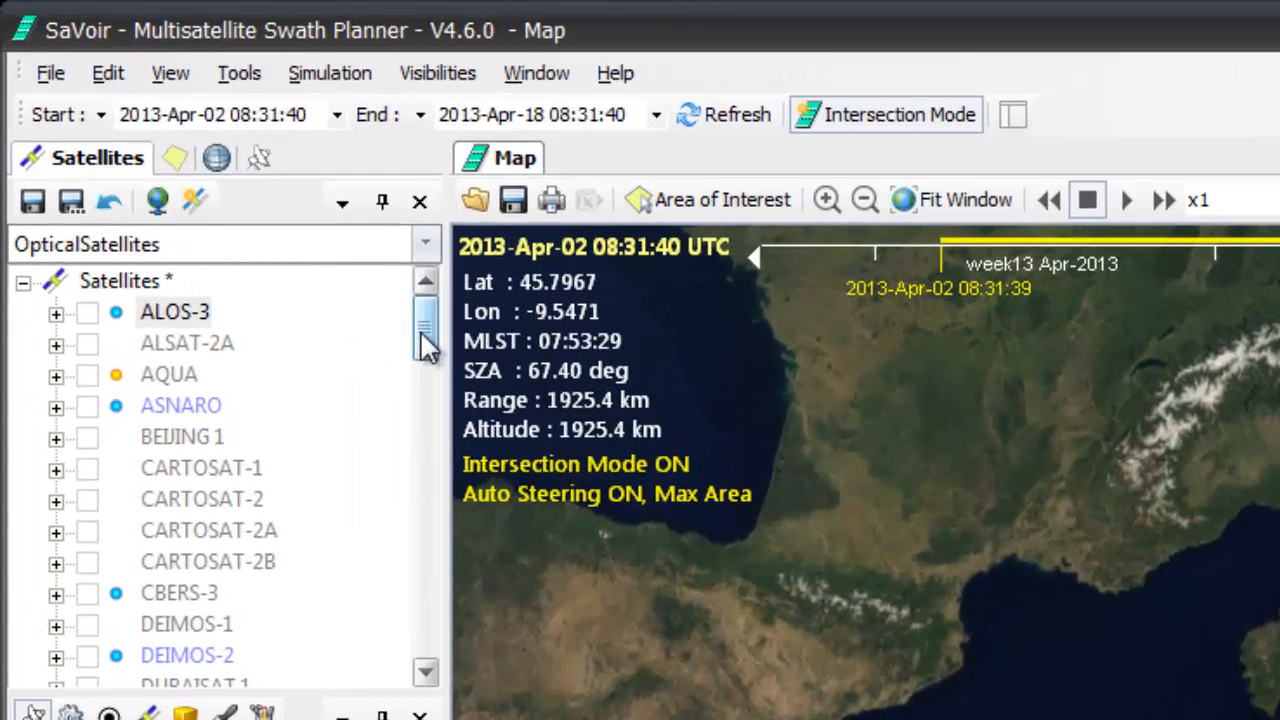
# Expand LANDSAT-7 and its Sensors entry in the Satellites tree to reach ETM+.
pyautogui.scroll(-3)
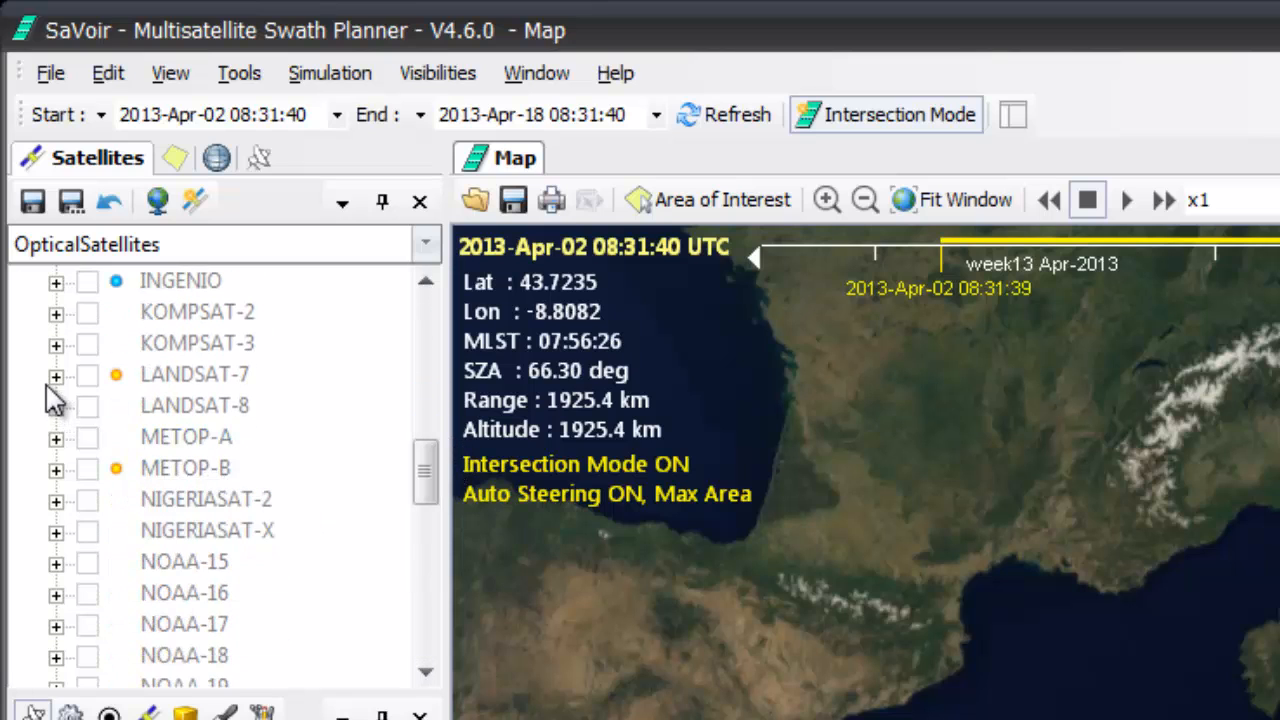
pyautogui.click(56, 376)
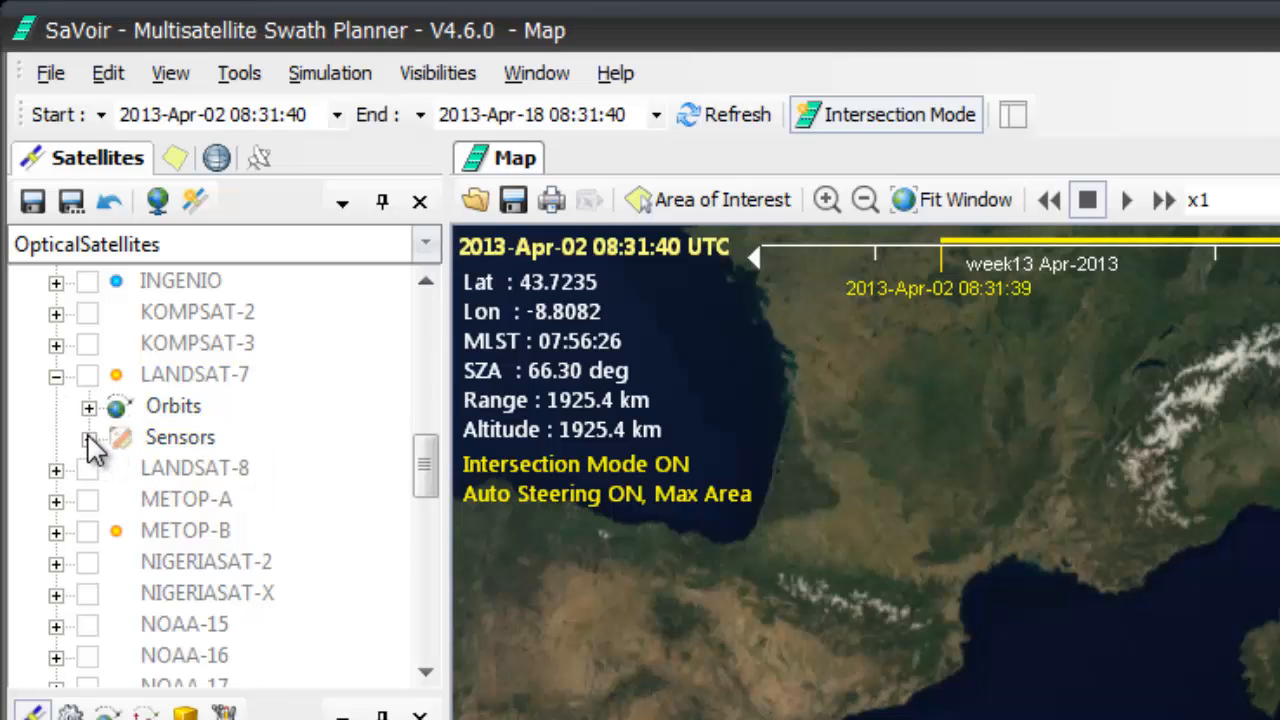
pyautogui.click(90, 436)
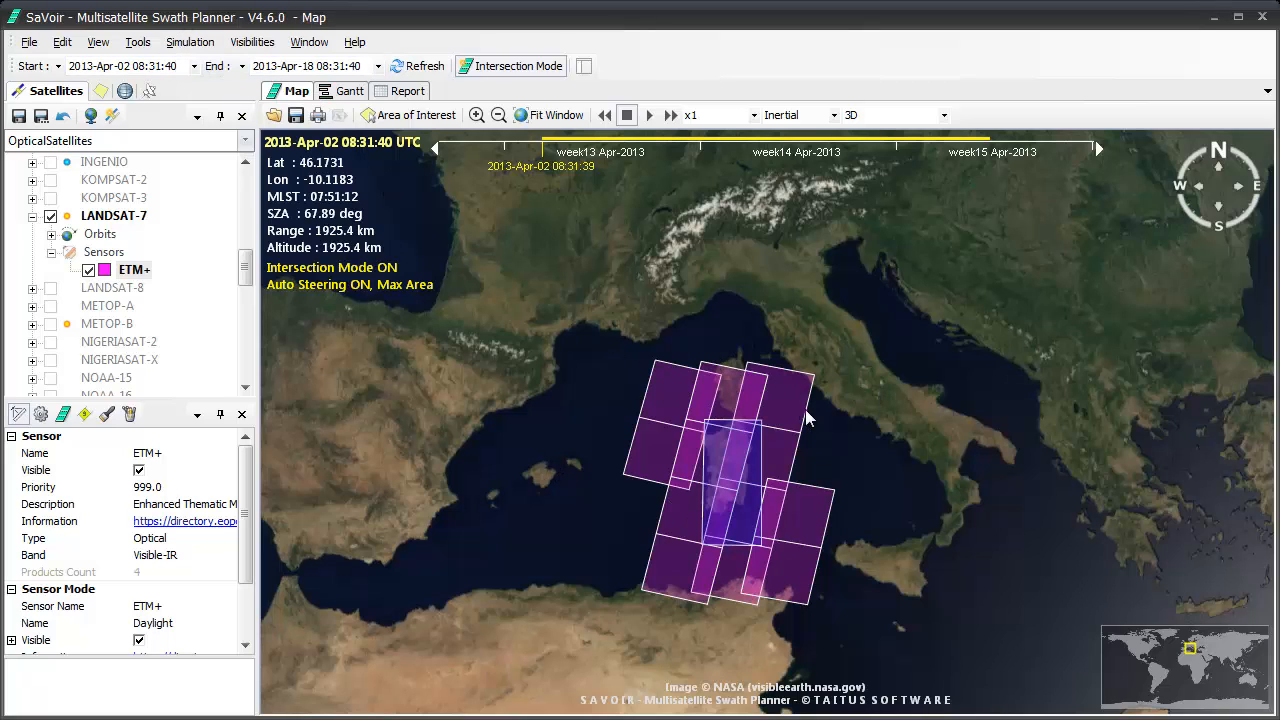
pyautogui.moveTo(744, 384)
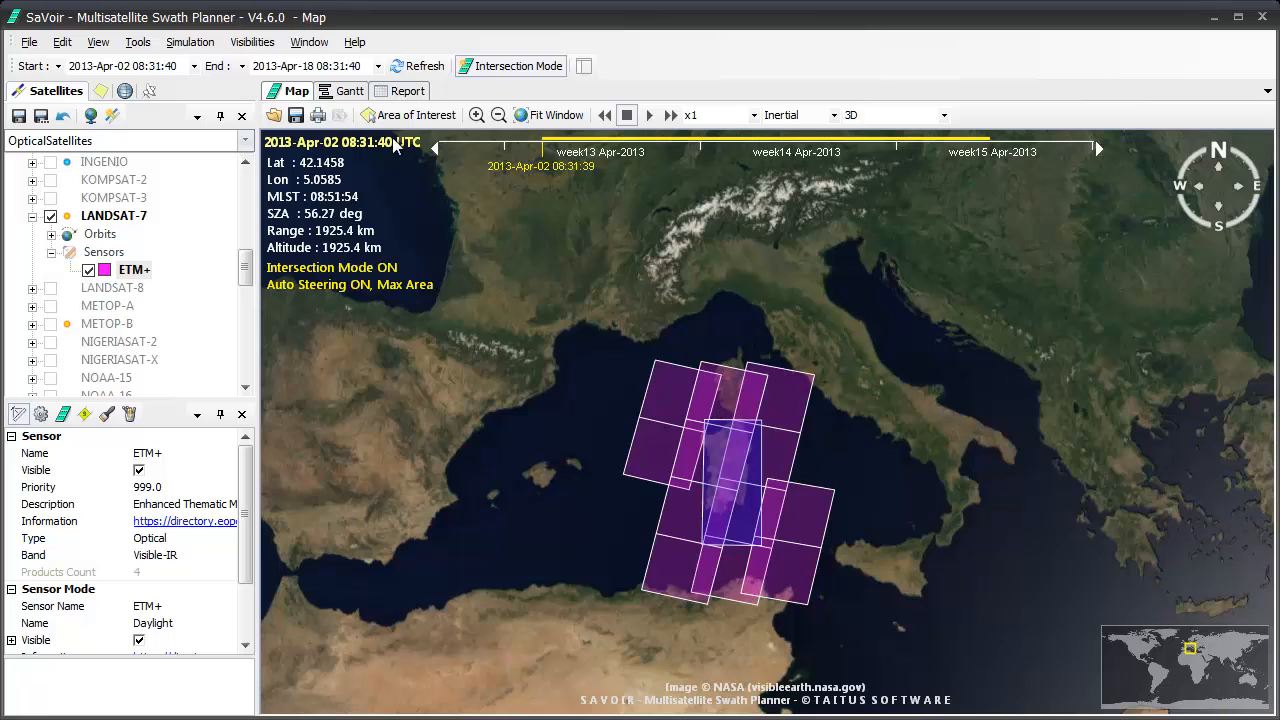
# Show the Gantt timeline of LANDSAT-7 ETM+ passes over My Sardinia.
pyautogui.click(348, 92)
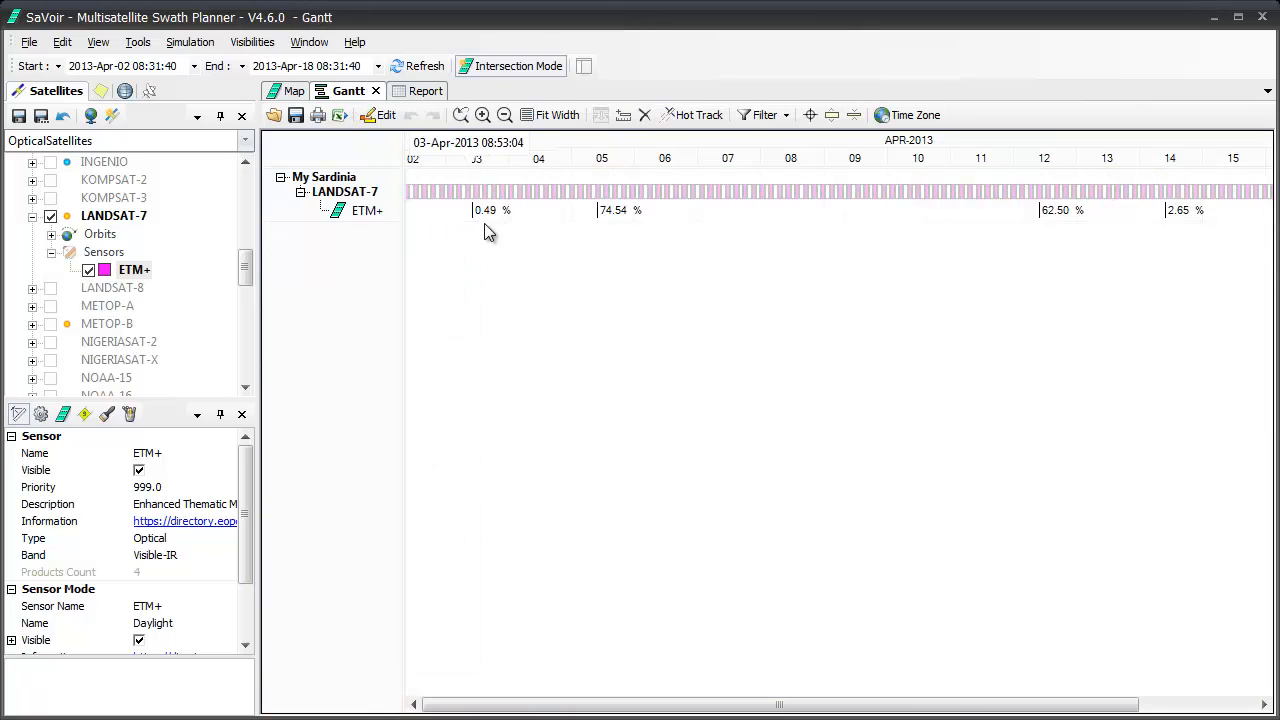
pyautogui.moveTo(652, 234)
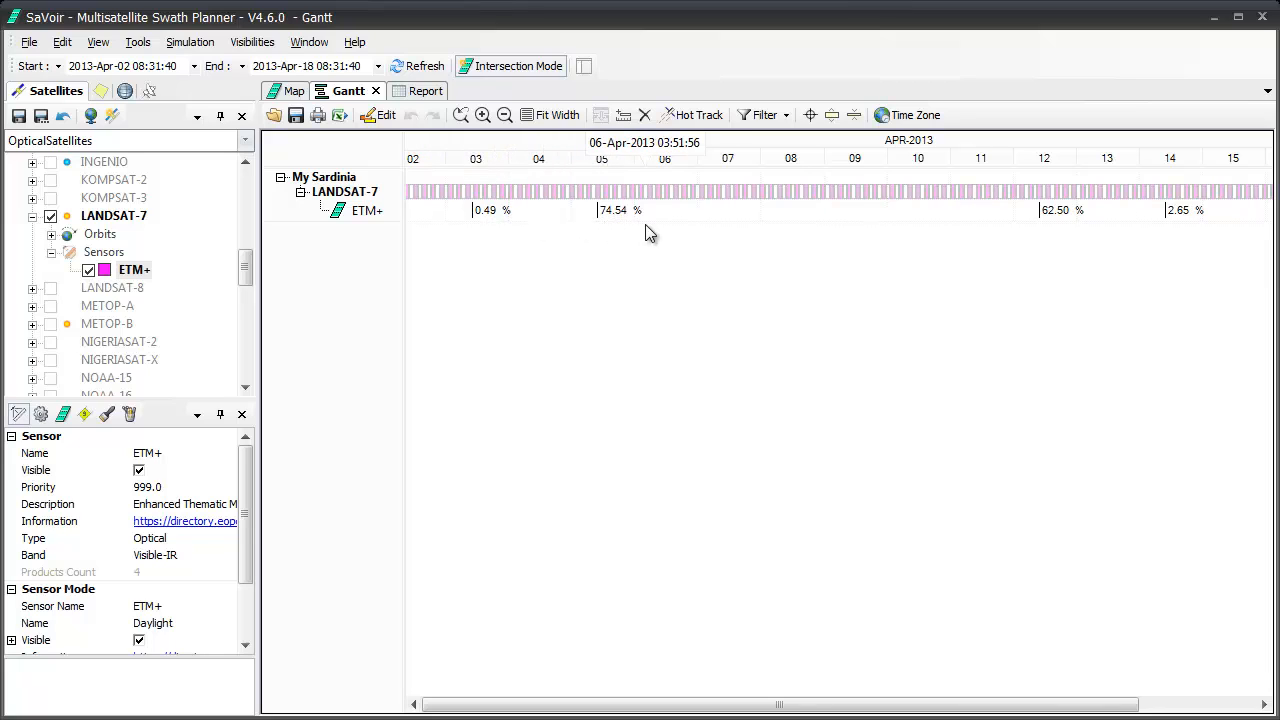
pyautogui.moveTo(754, 250)
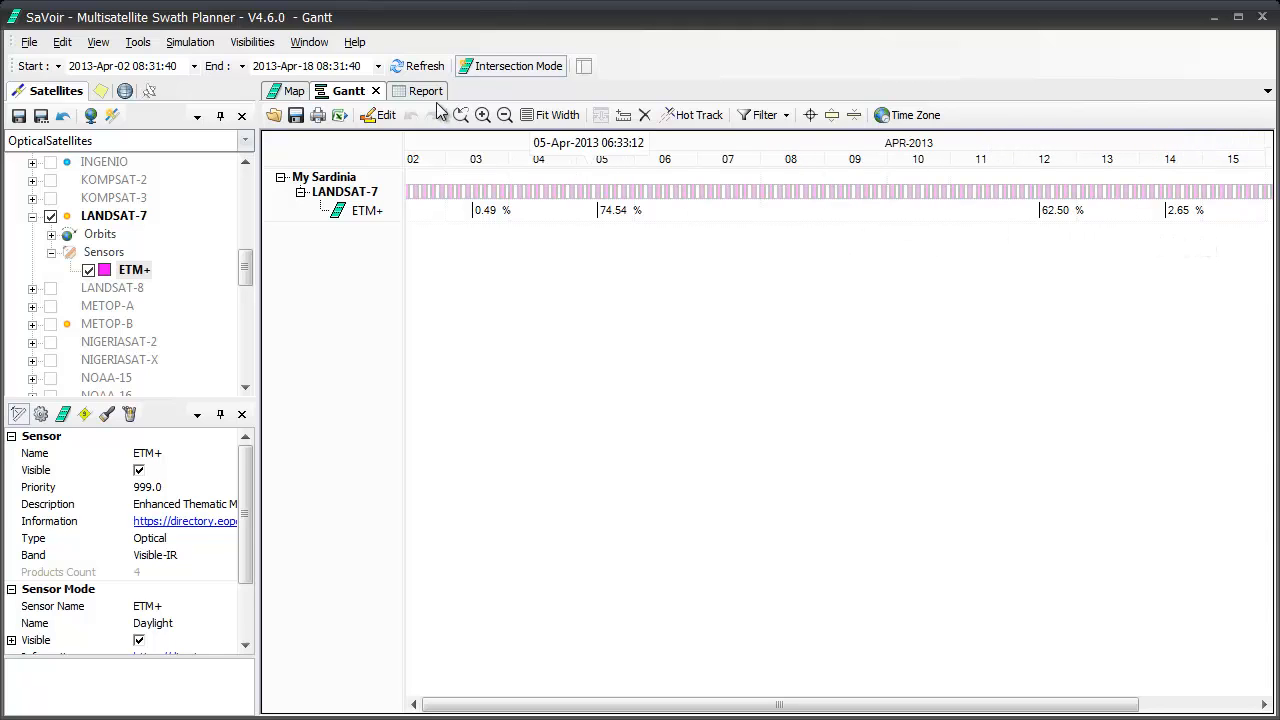
# Show the four ETM+ passes as a report and start its Excel export.
pyautogui.click(406, 90)
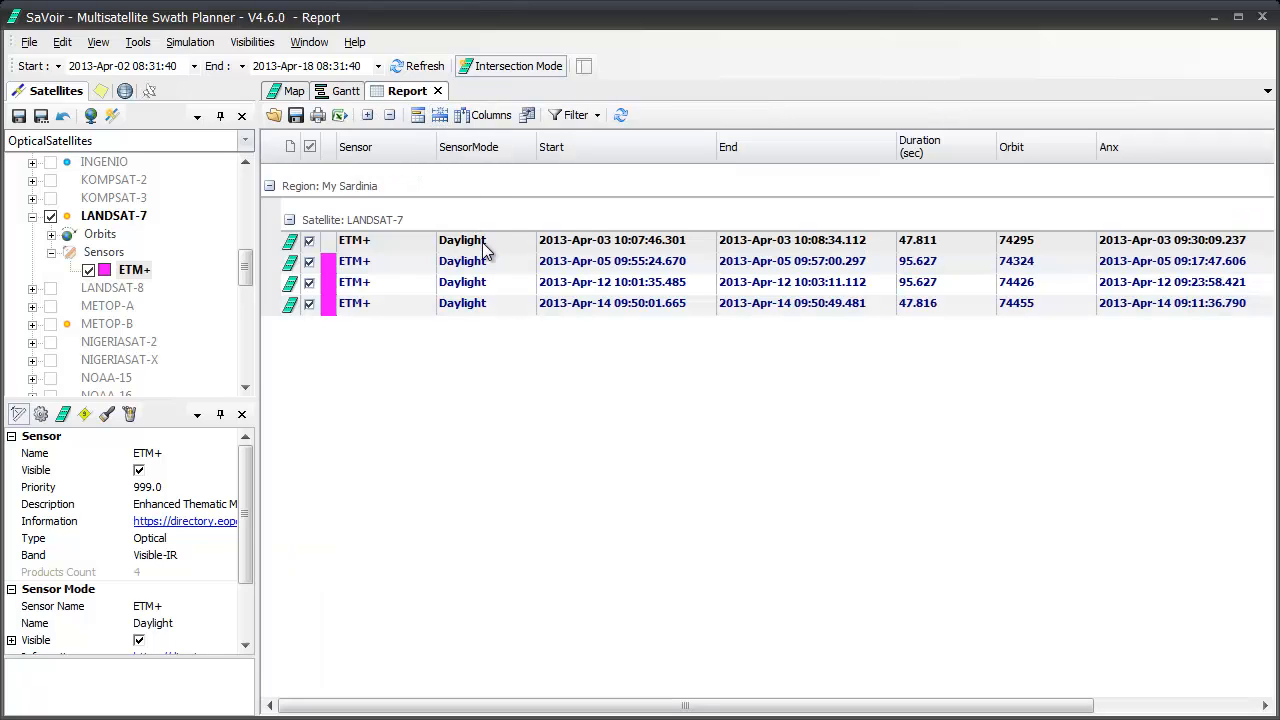
pyautogui.moveTo(490, 330)
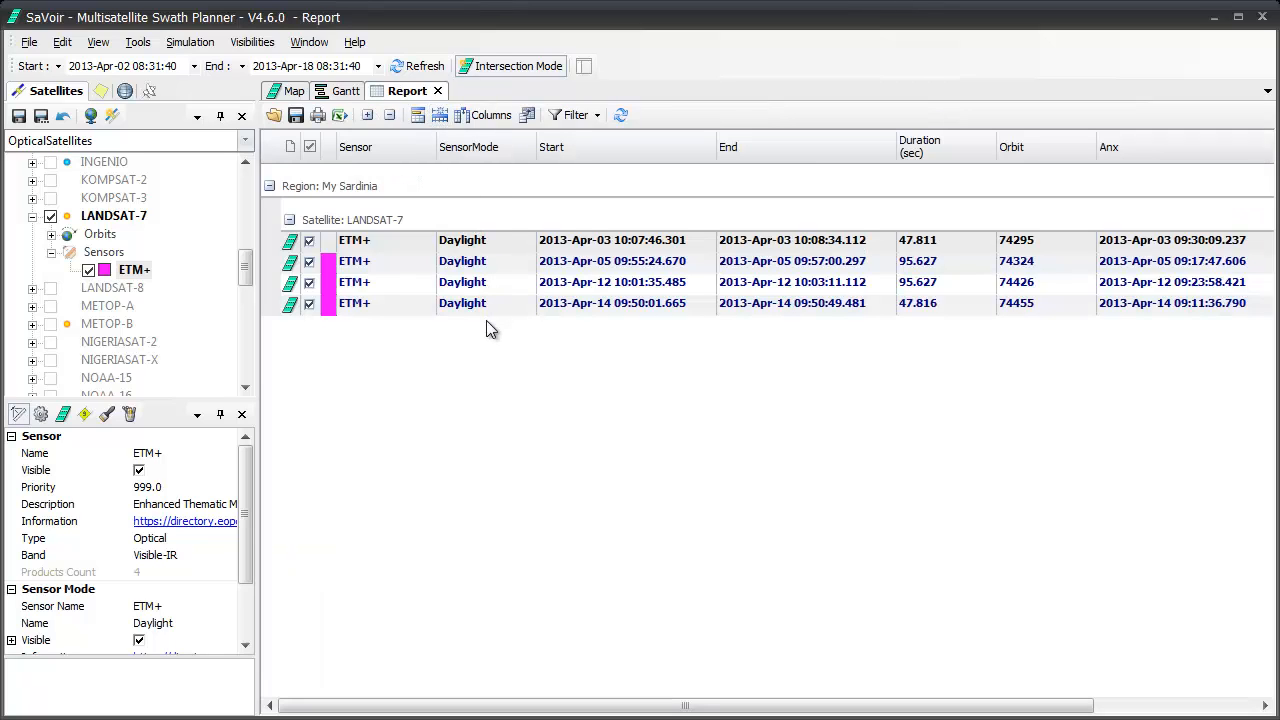
pyautogui.moveTo(490, 402)
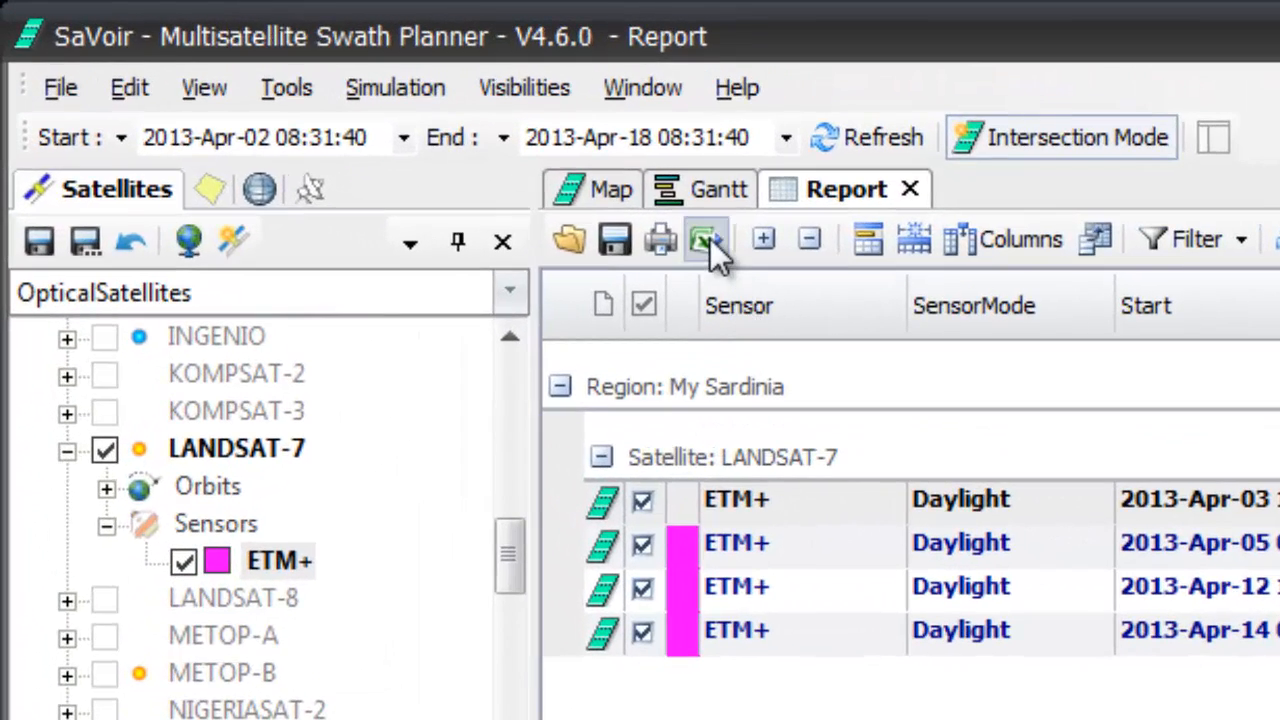
pyautogui.click(704, 240)
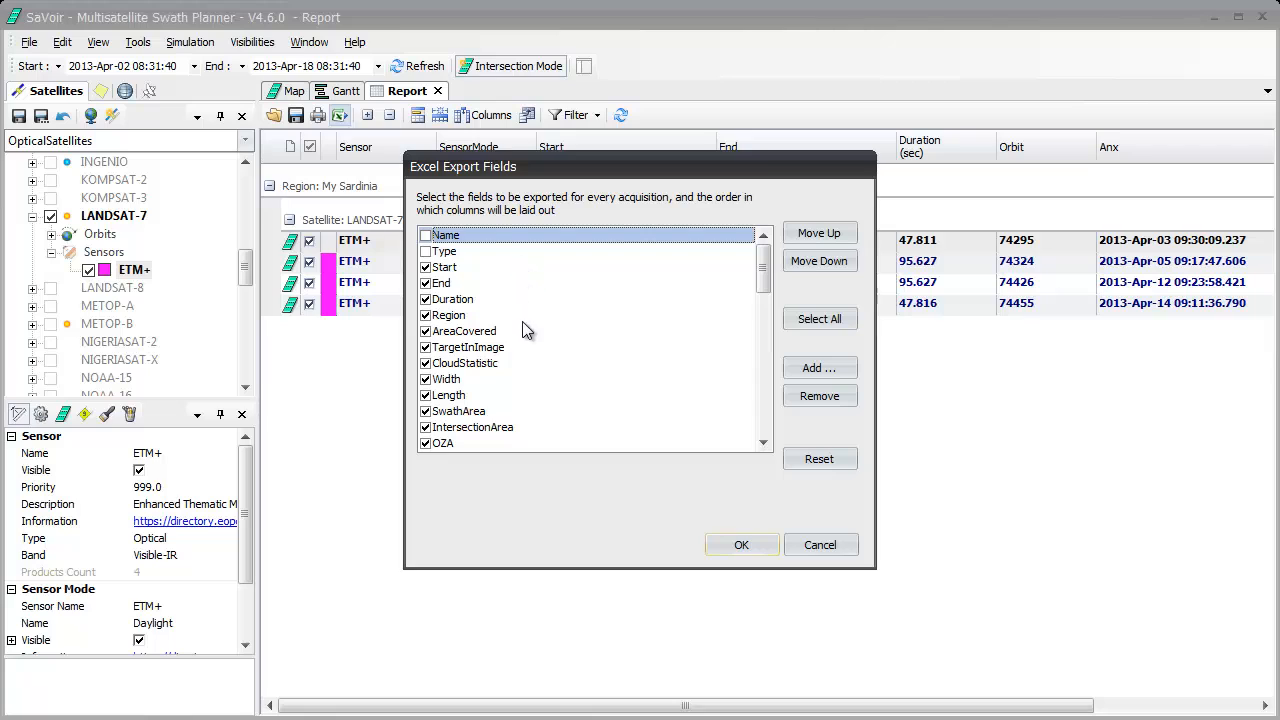
pyautogui.moveTo(530, 448)
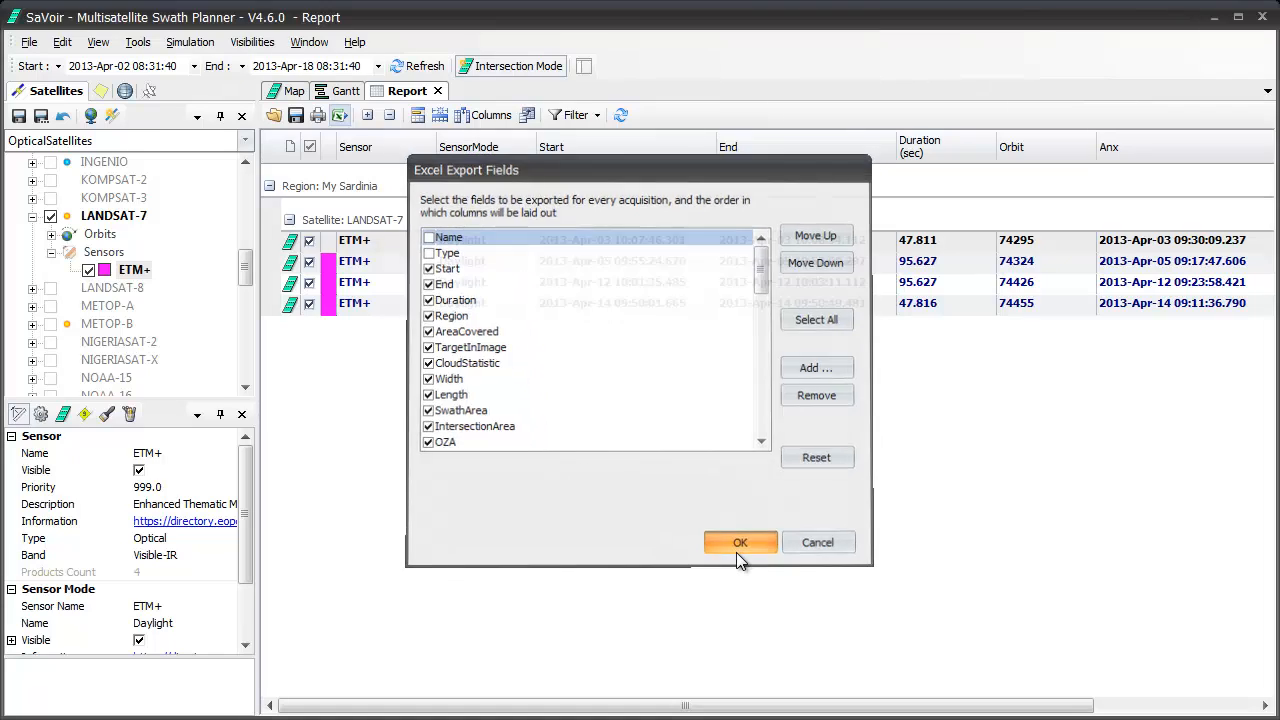
# Accept the default export fields and save the workbook in the geographical samples folder.
pyautogui.click(740, 542)
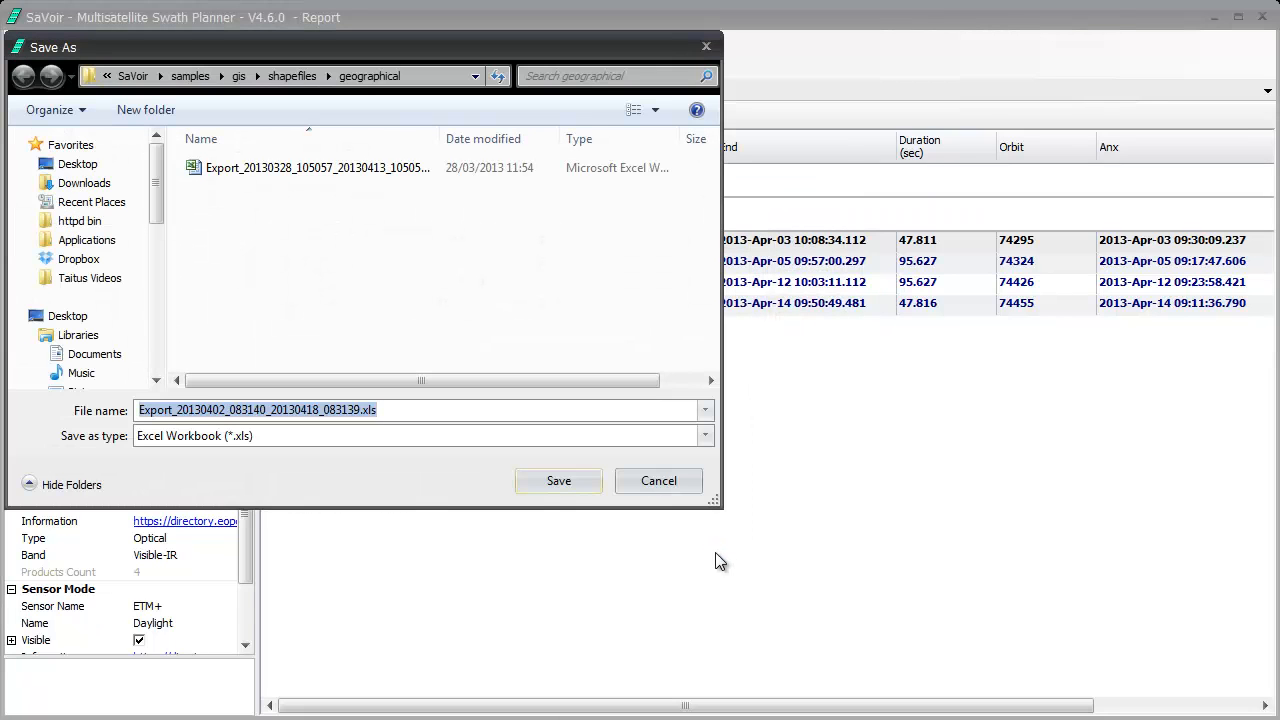
pyautogui.moveTo(296, 292)
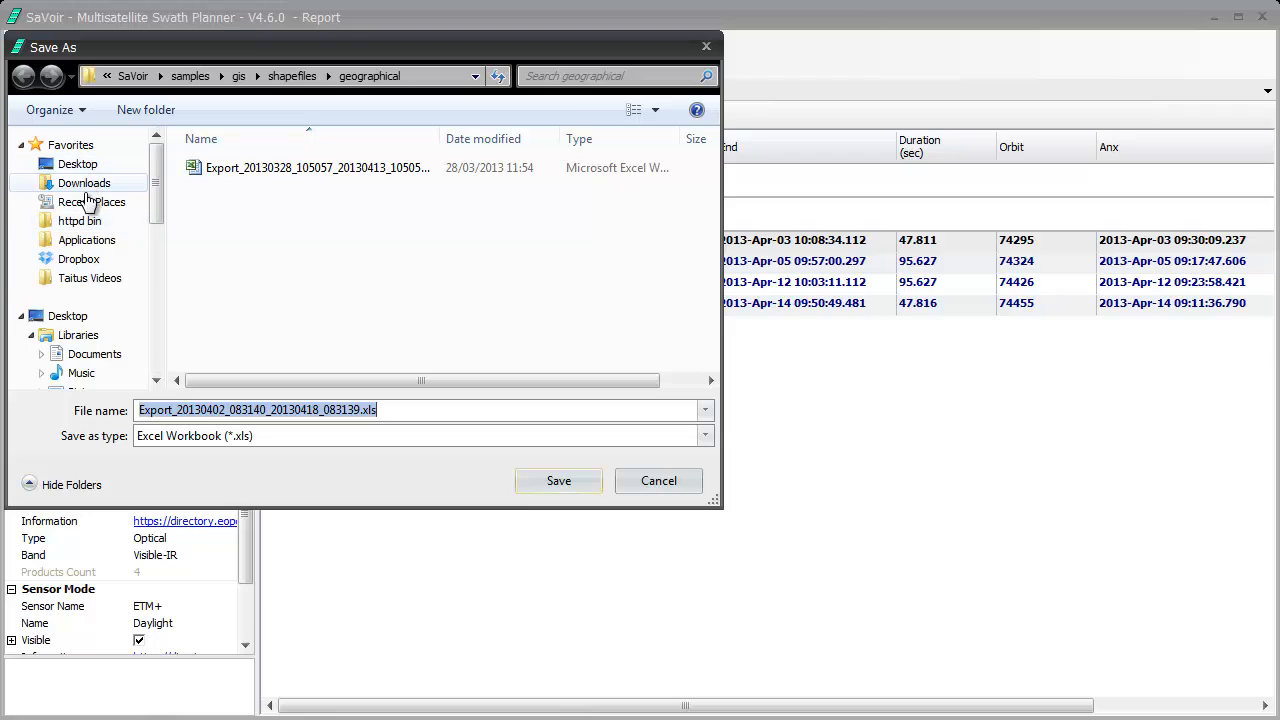
pyautogui.moveTo(116, 424)
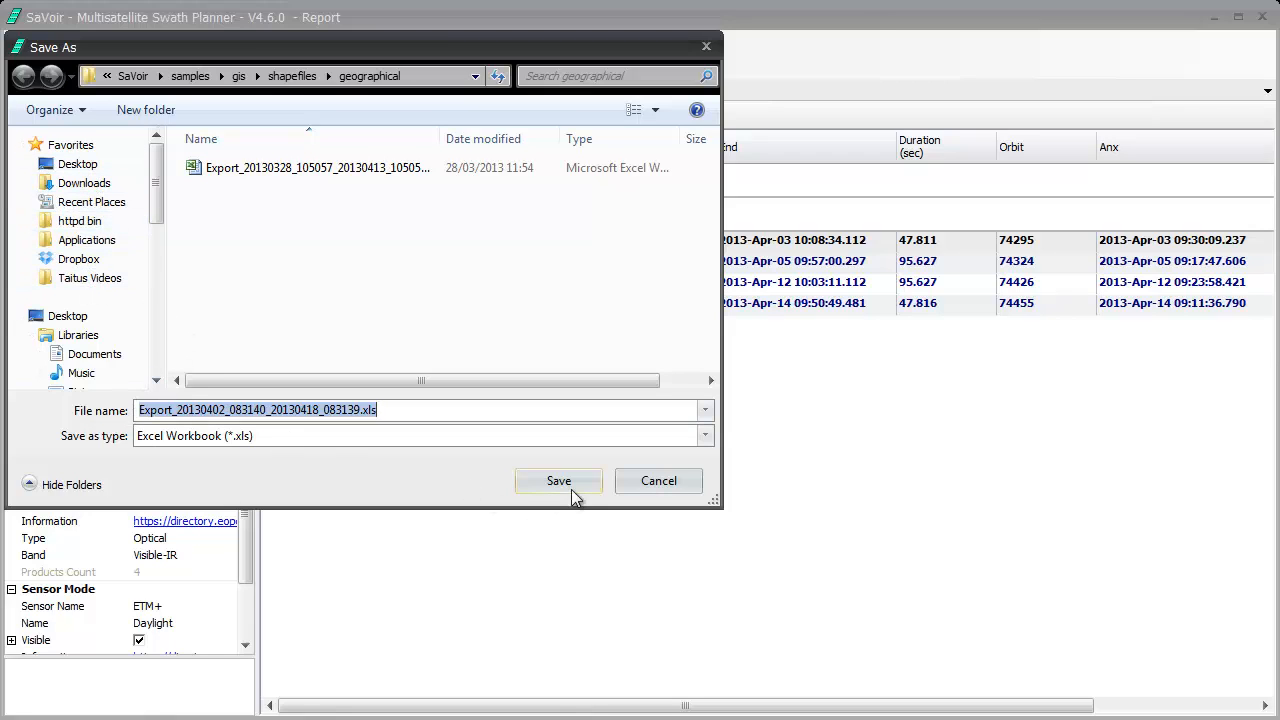
pyautogui.click(558, 480)
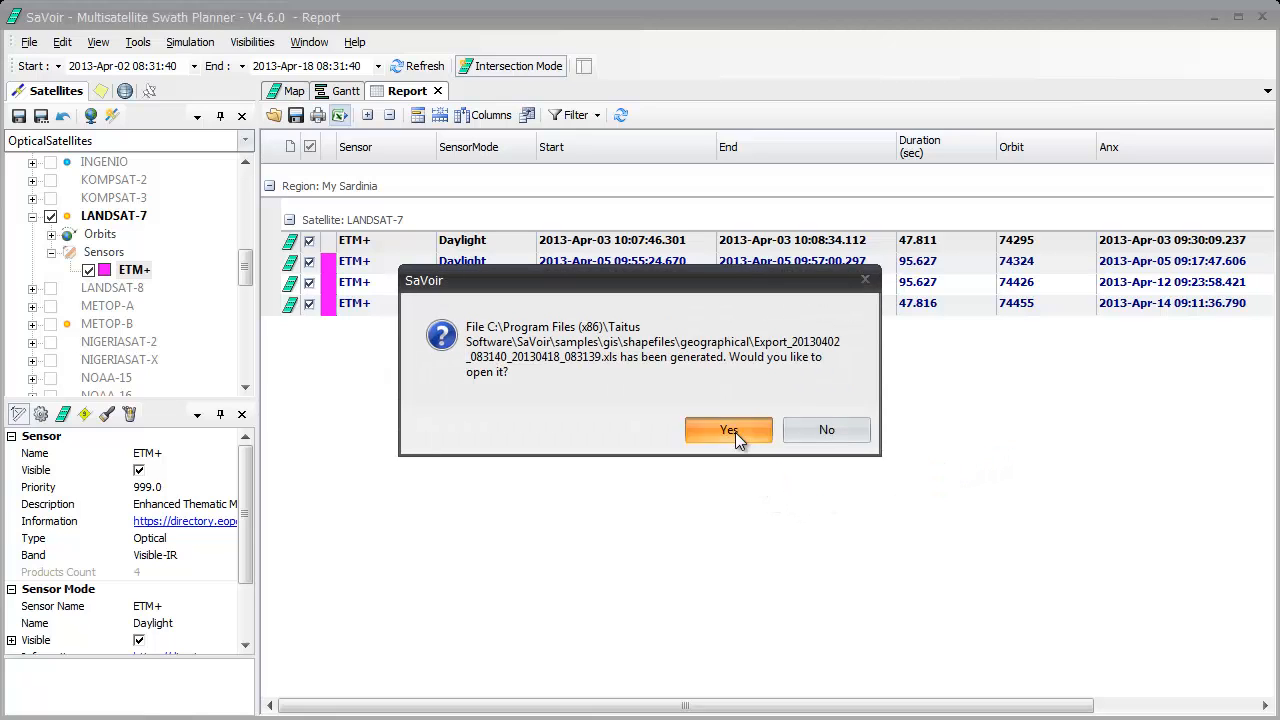
# Open the generated .xls workbook of the four Sardinia passes in Excel.
pyautogui.click(728, 428)
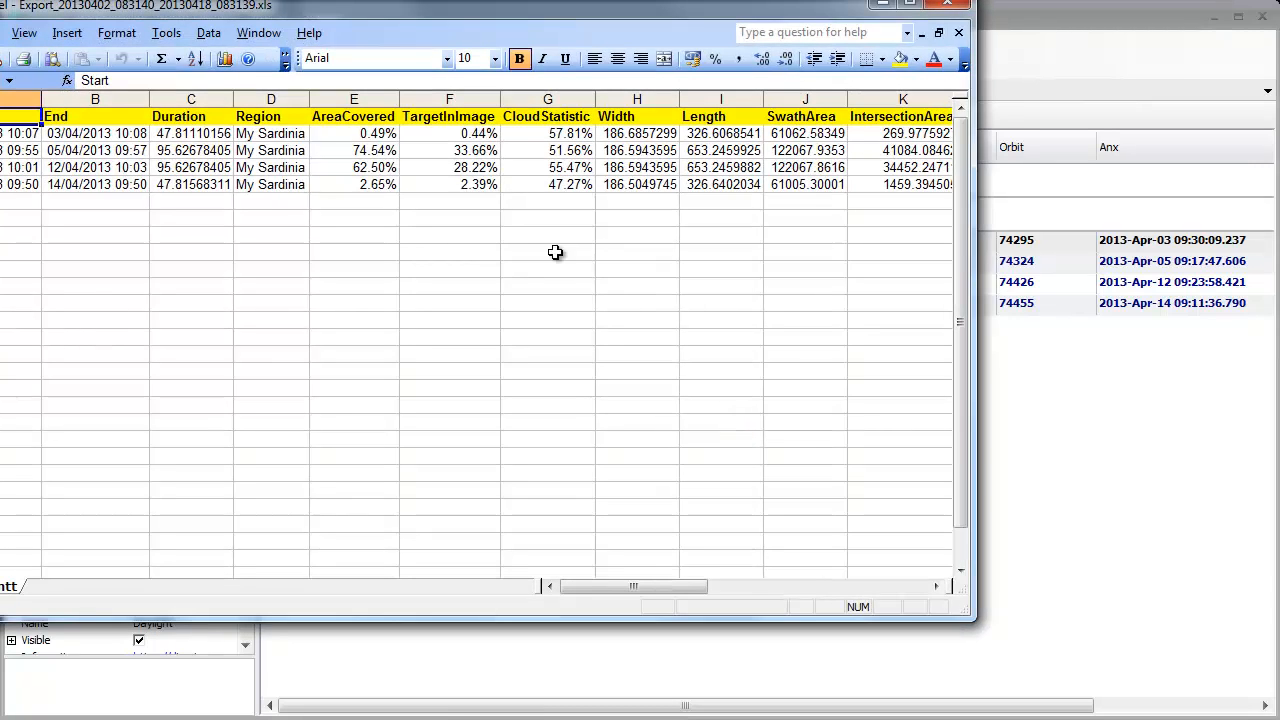
pyautogui.moveTo(650, 350)
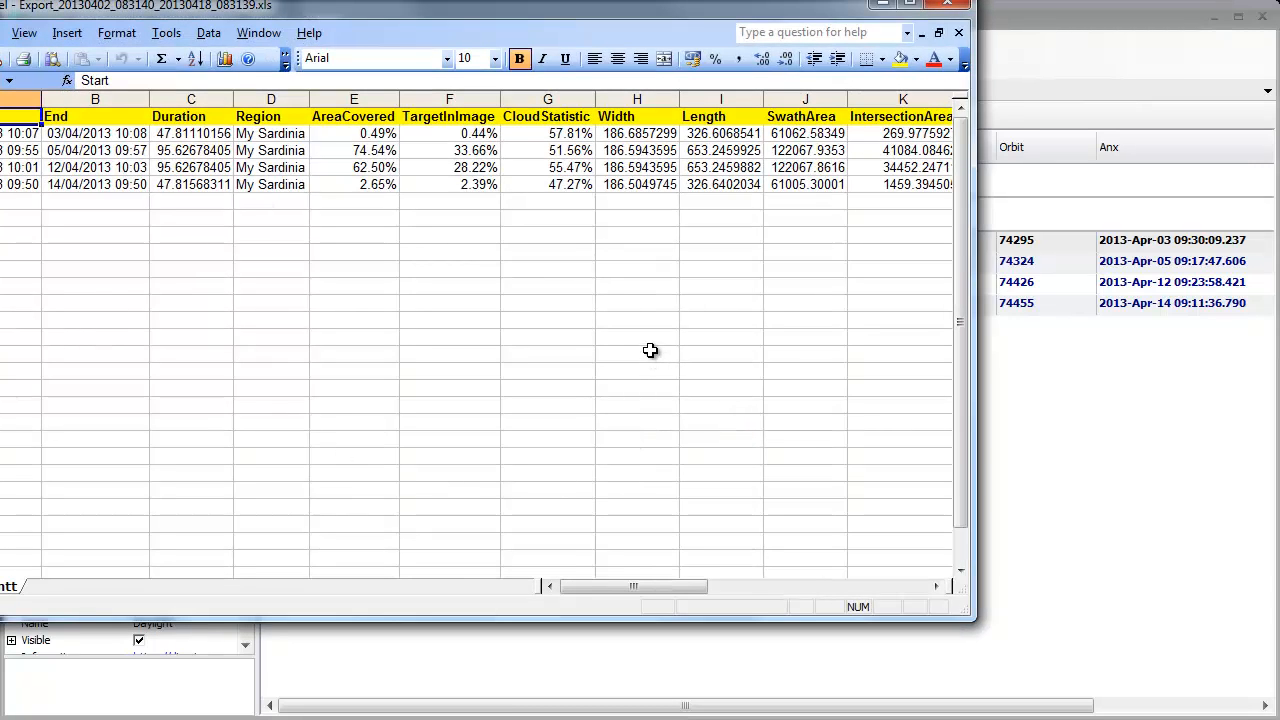
pyautogui.moveTo(466, 424)
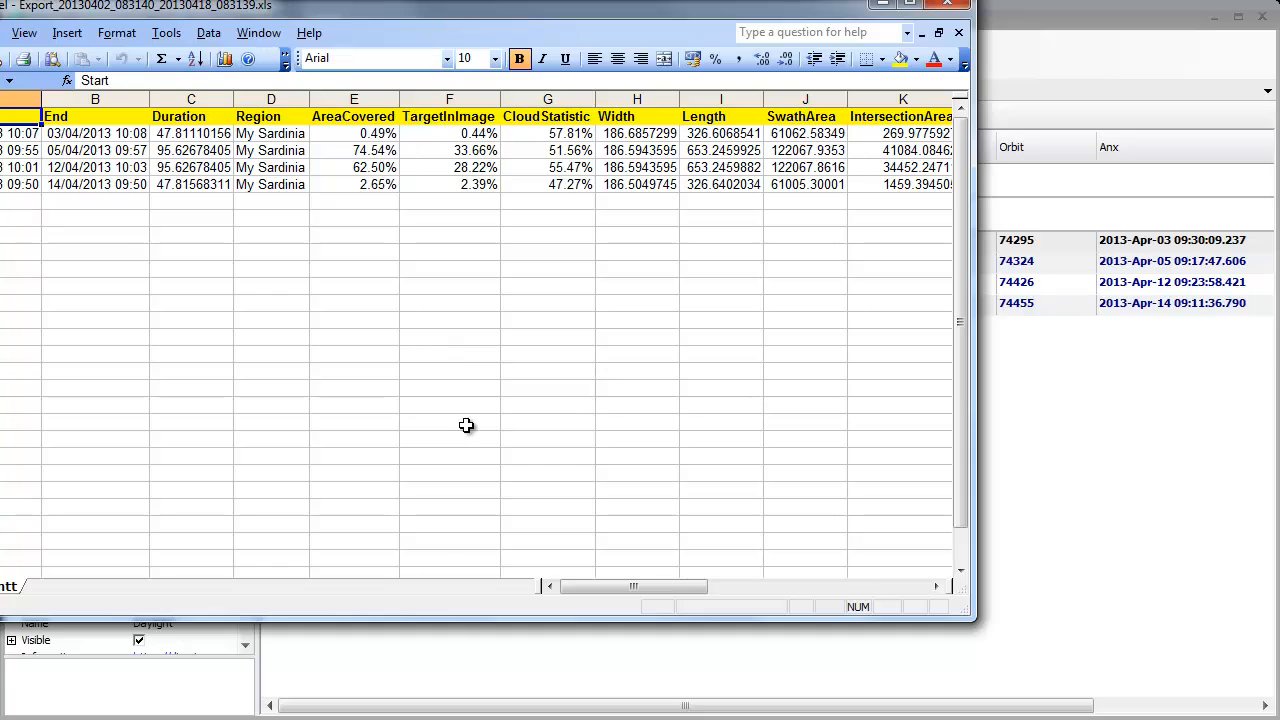
pyautogui.moveTo(472, 424)
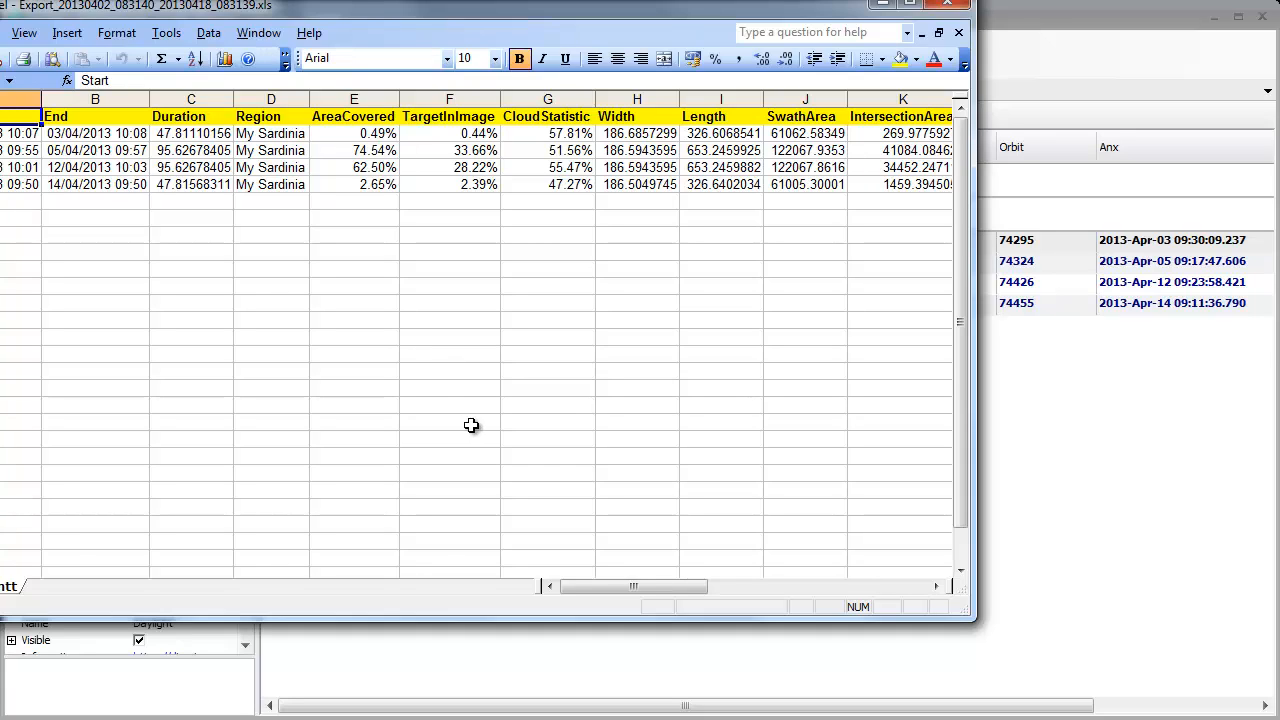